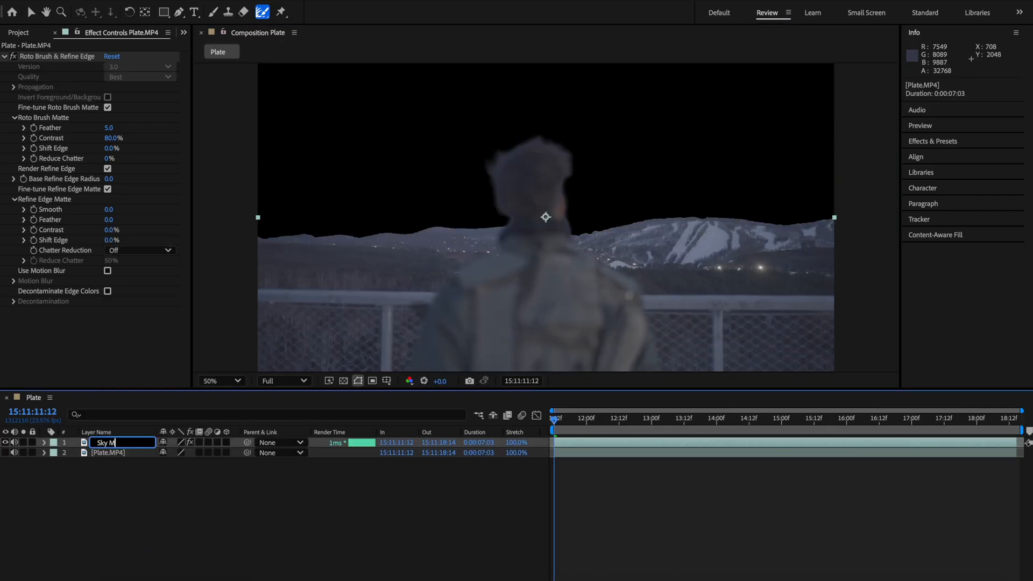
# Apply Key Cleaner to the renamed Sky Matte roto layer and check its edges
pyautogui.write('key')
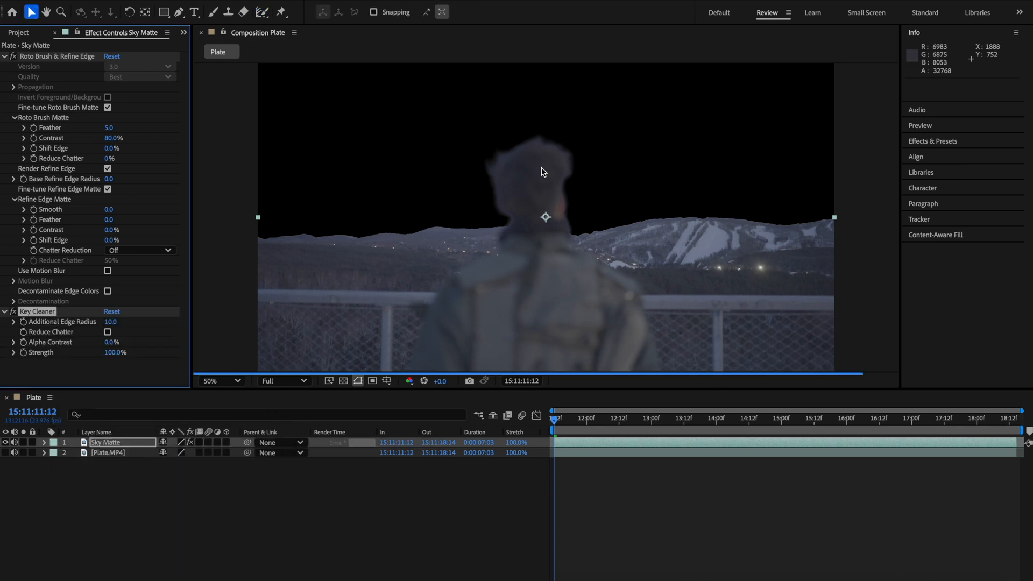
pyautogui.click(208, 381)
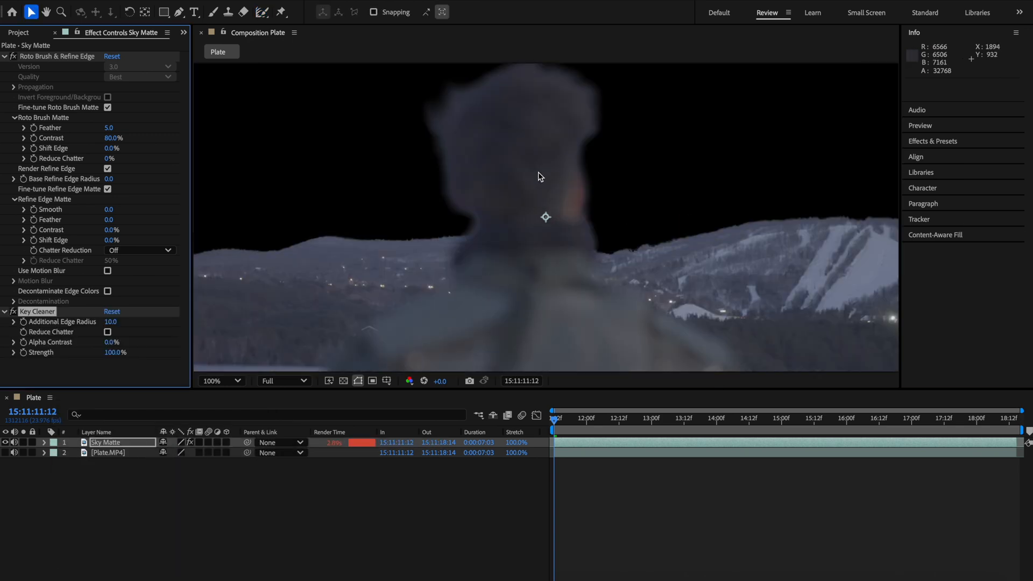
pyautogui.click(217, 381)
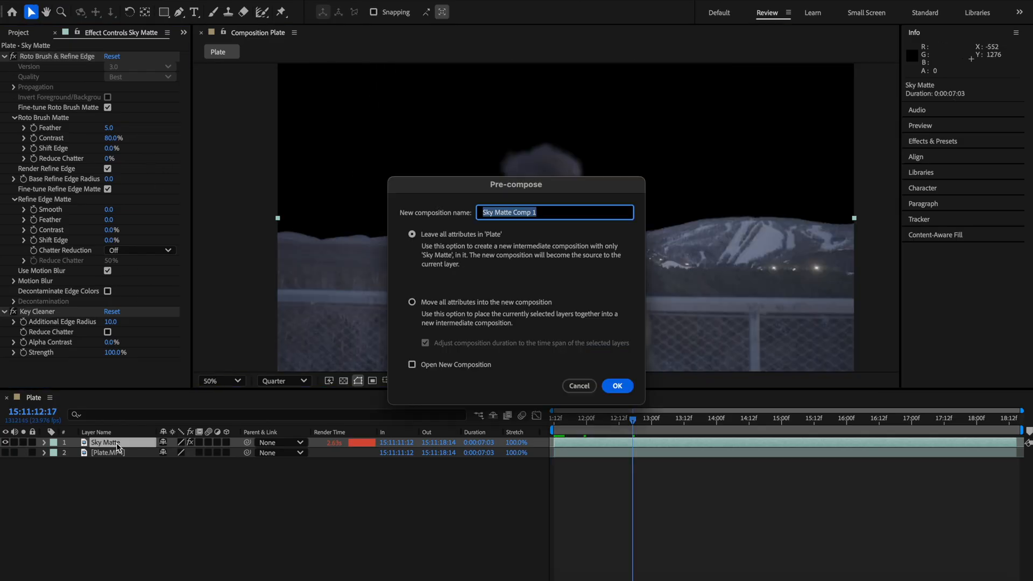
# Pre-compose the matte layer into a composition named Sky Matte
pyautogui.write('S')
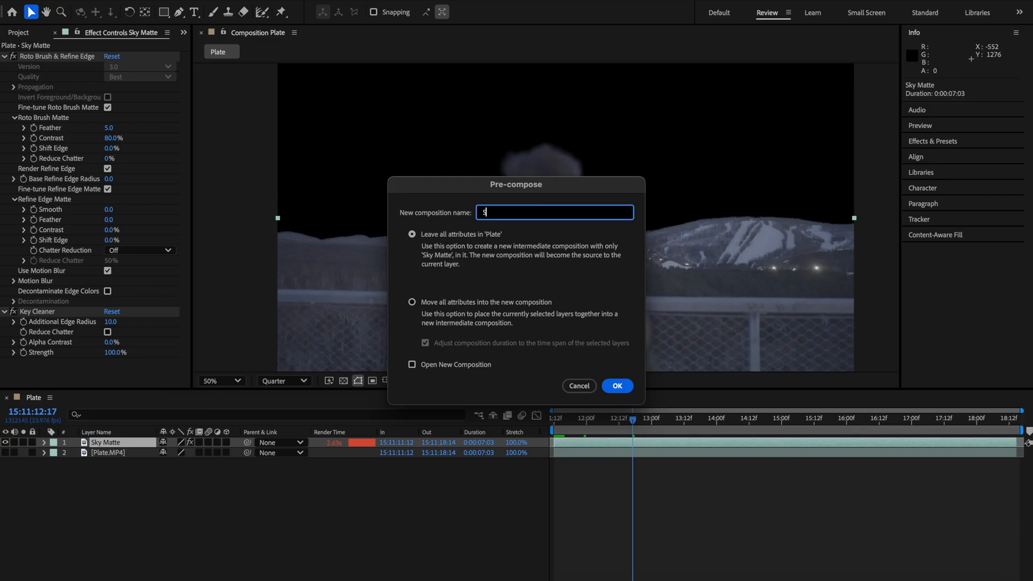
pyautogui.write('Sky Matte')
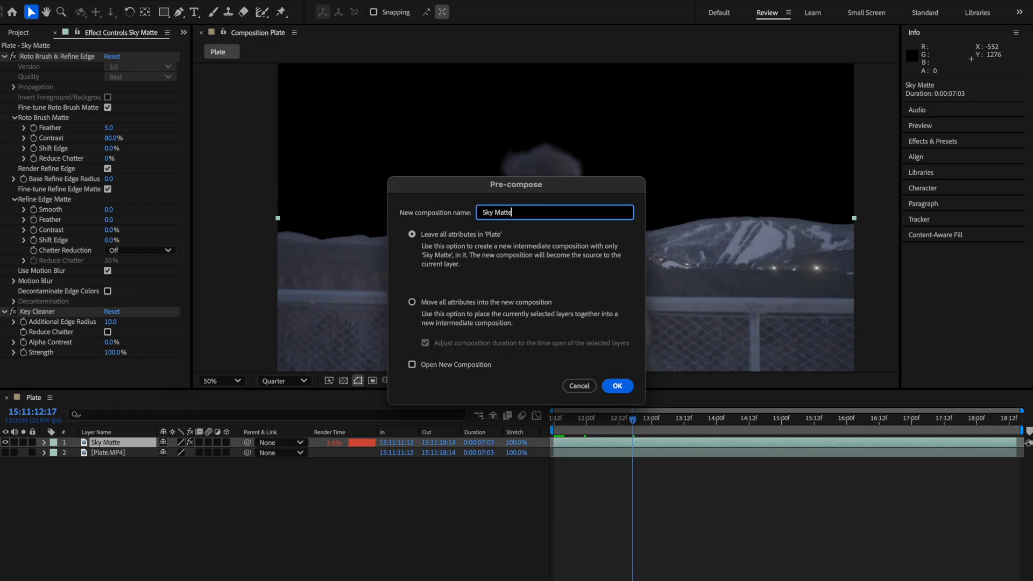
pyautogui.click(616, 385)
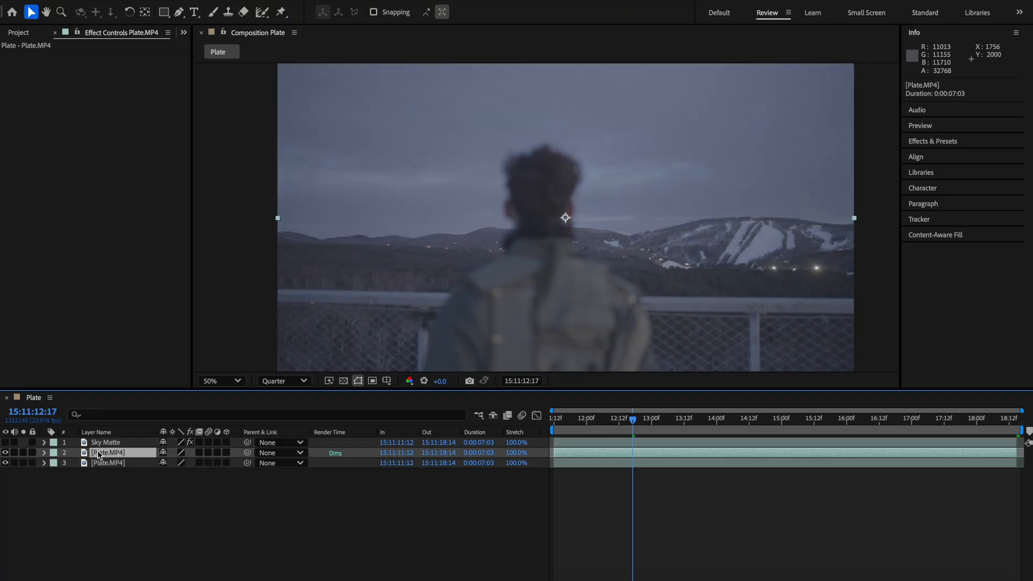
# Rename the duplicate plate to Track and boost contrast with Levels black point and gamma
pyautogui.doubleClick(107, 452)
pyautogui.write('Track')
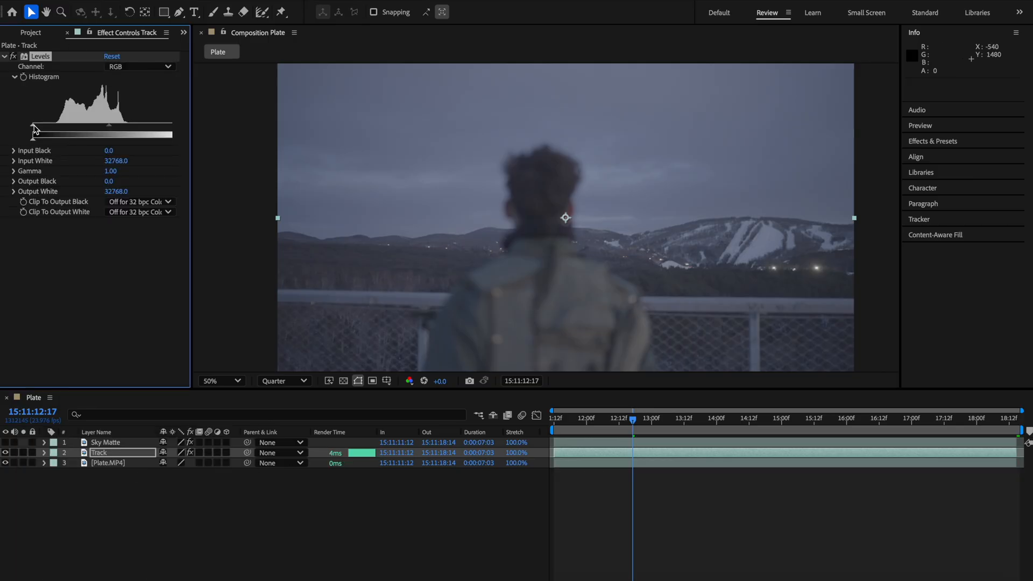
pyautogui.moveTo(35, 128); pyautogui.dragTo(186, 128)
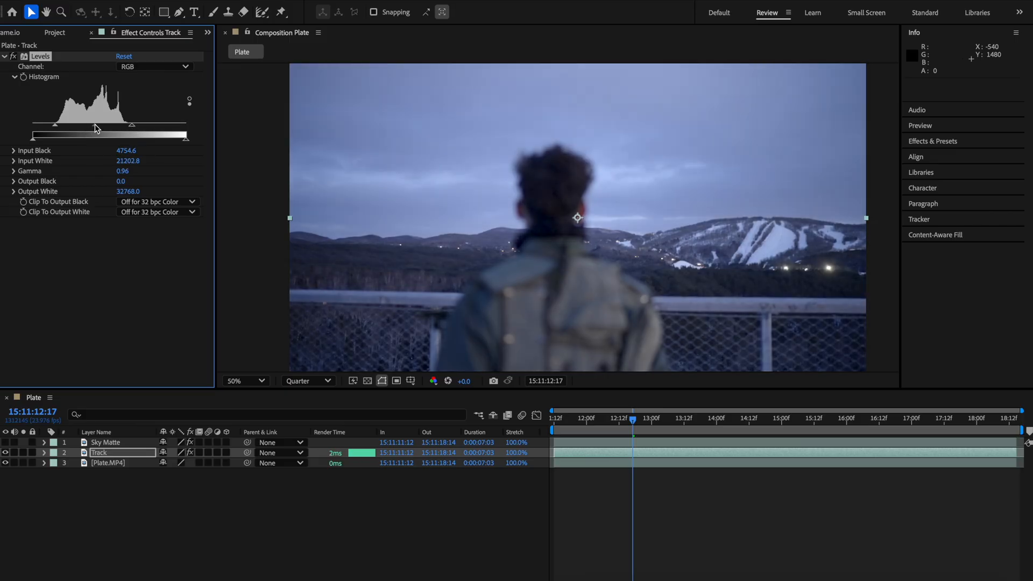
pyautogui.moveTo(102, 125); pyautogui.dragTo(95, 125)
pyautogui.write('Tr')
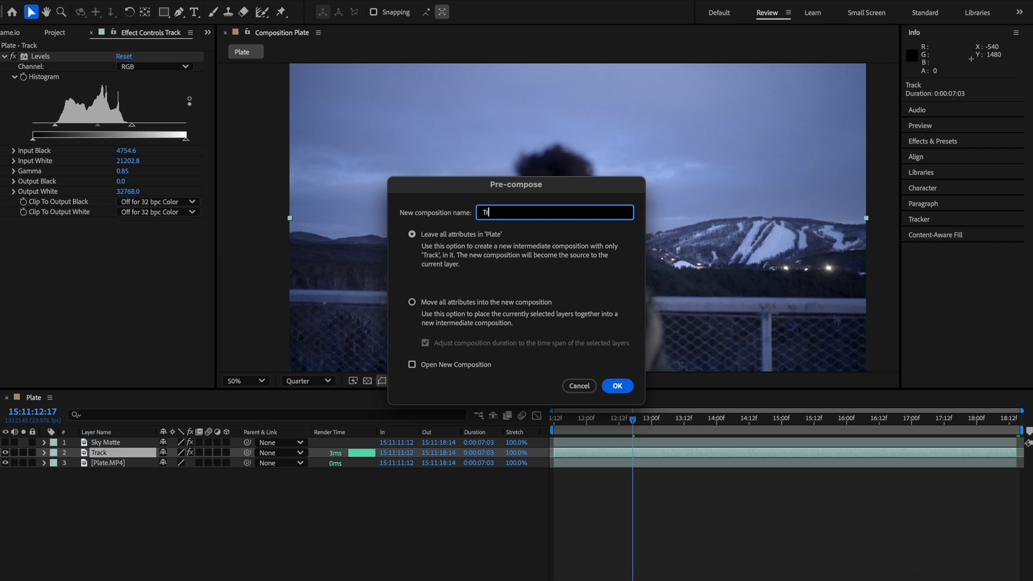
# Pre-compose the layer as Track with Move all attributes enabled
pyautogui.write('ack')
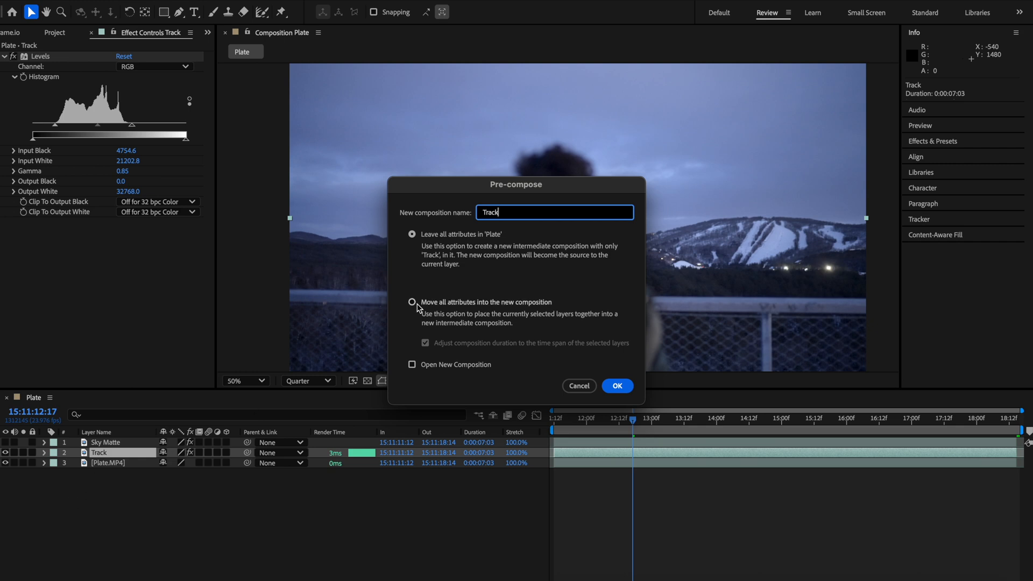
pyautogui.click(616, 385)
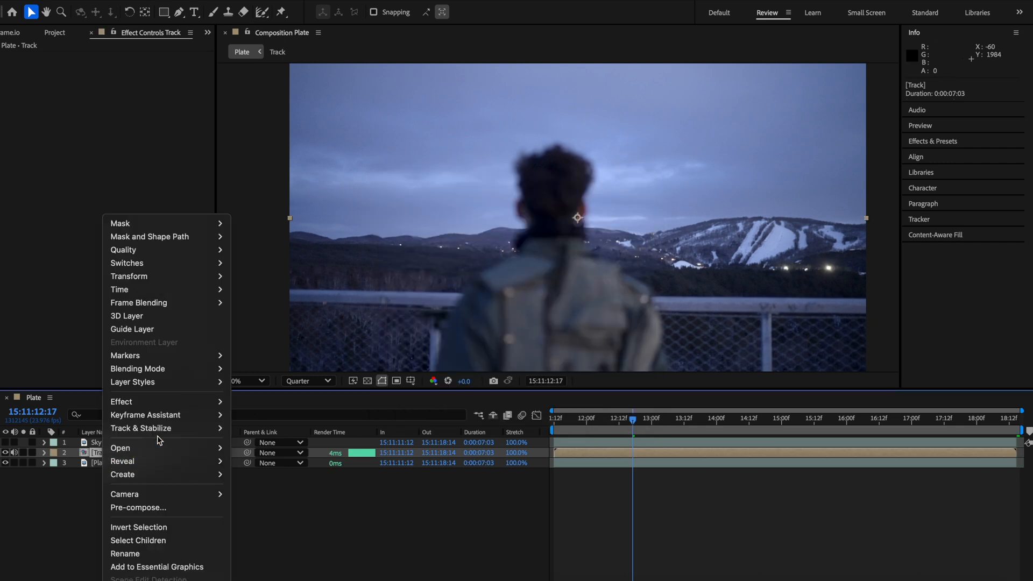
# Camera-track the Track layer and create a solid and camera from mountain points
pyautogui.click(140, 427)
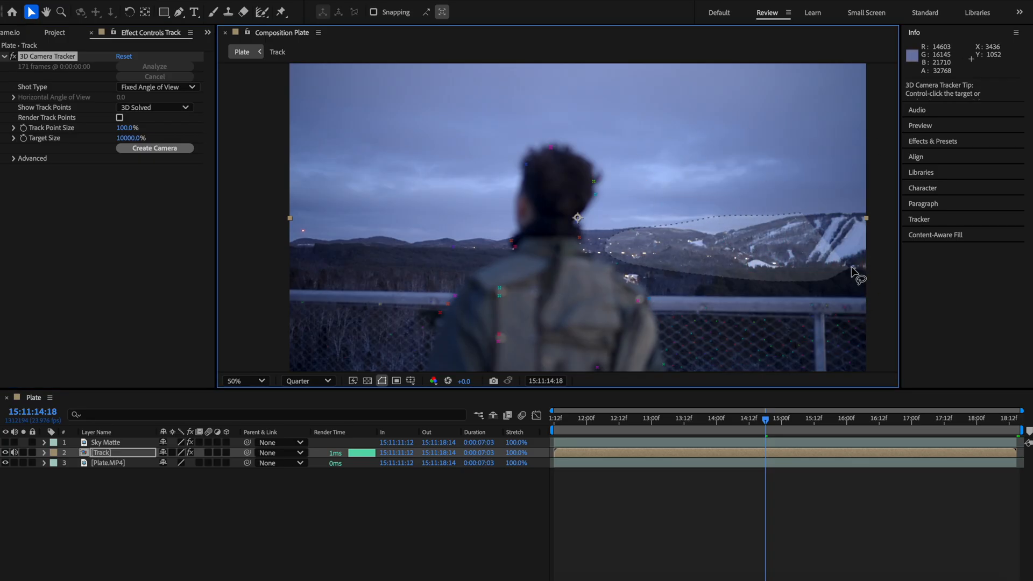
pyautogui.click(155, 149)
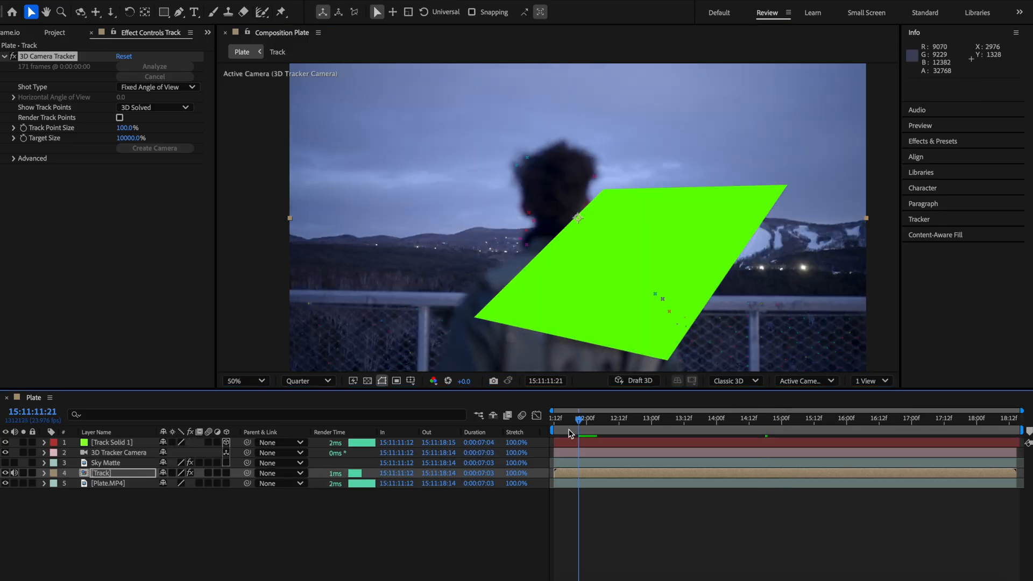
pyautogui.click(911, 418)
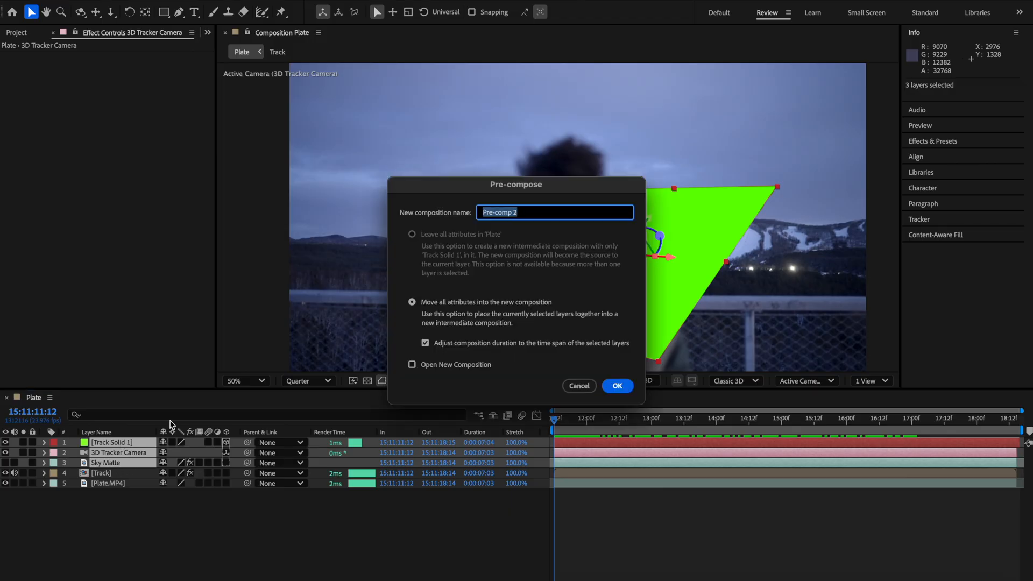
# Pre-compose the track solid, camera and Sky Matte into a composition named Sky
pyautogui.write('Sky')
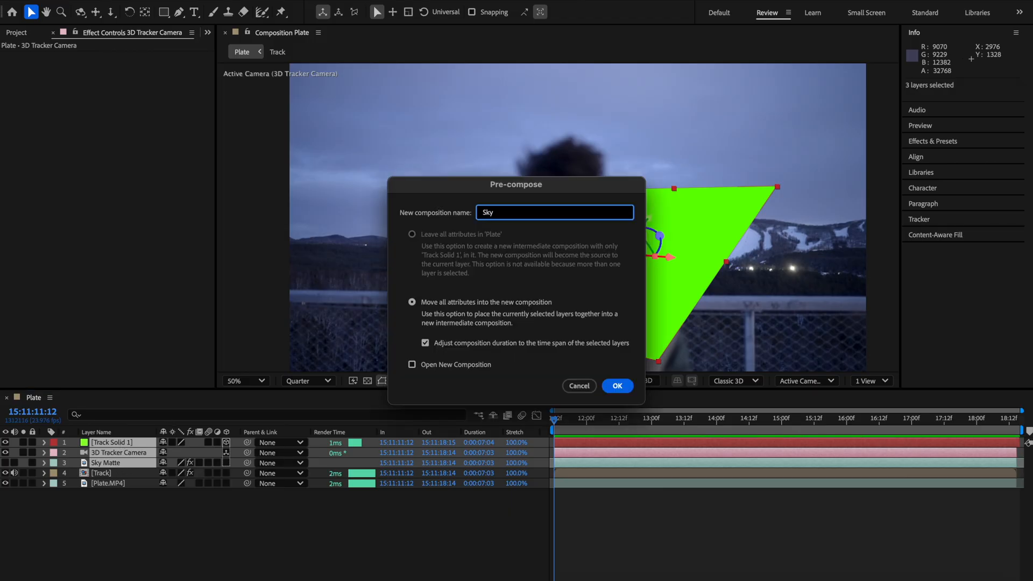
pyautogui.click(615, 385)
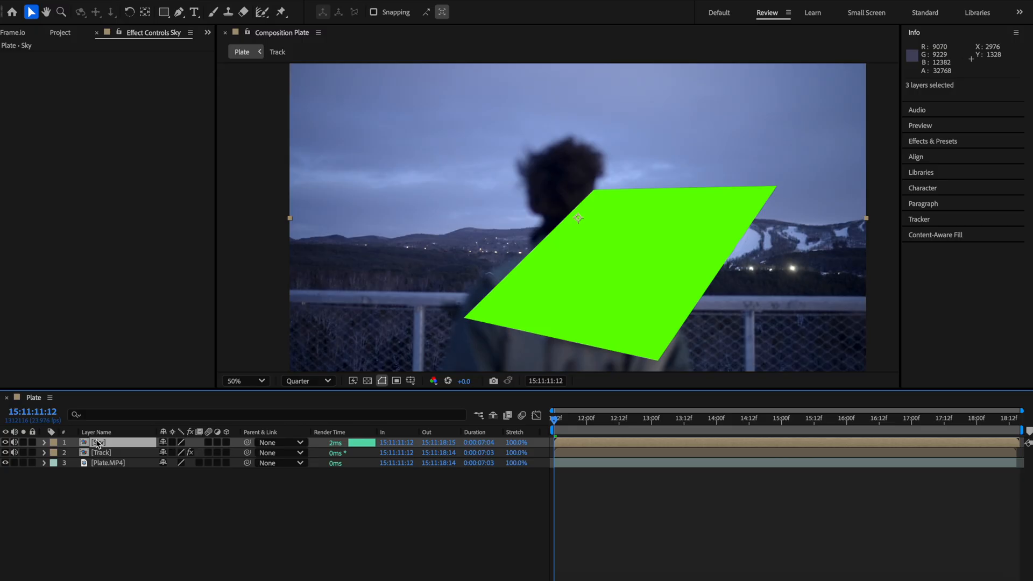
# Inside the Sky comp, add Epic-Sky-17 behind the plate and scale it down
pyautogui.click(276, 52)
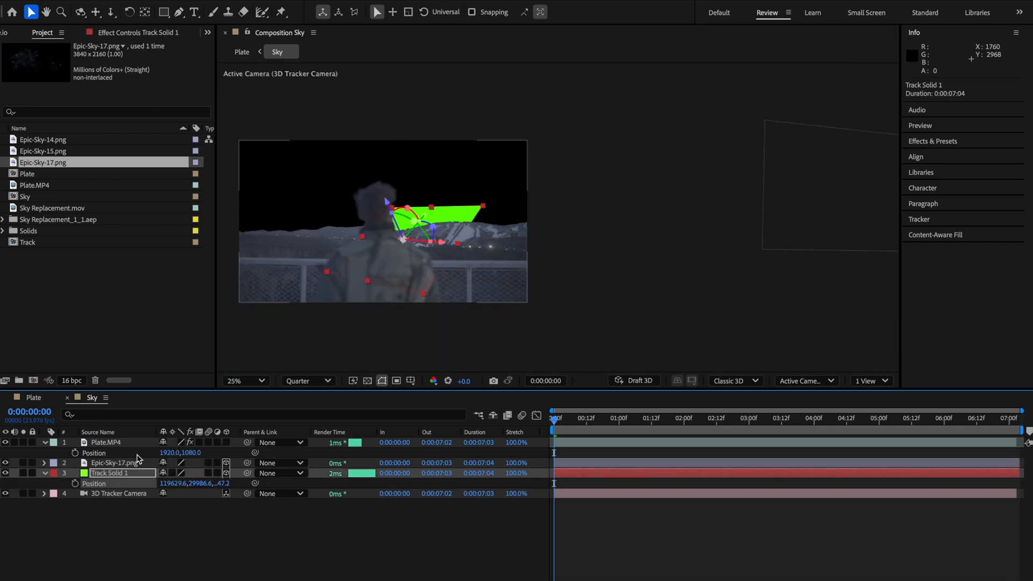
pyautogui.click(105, 442)
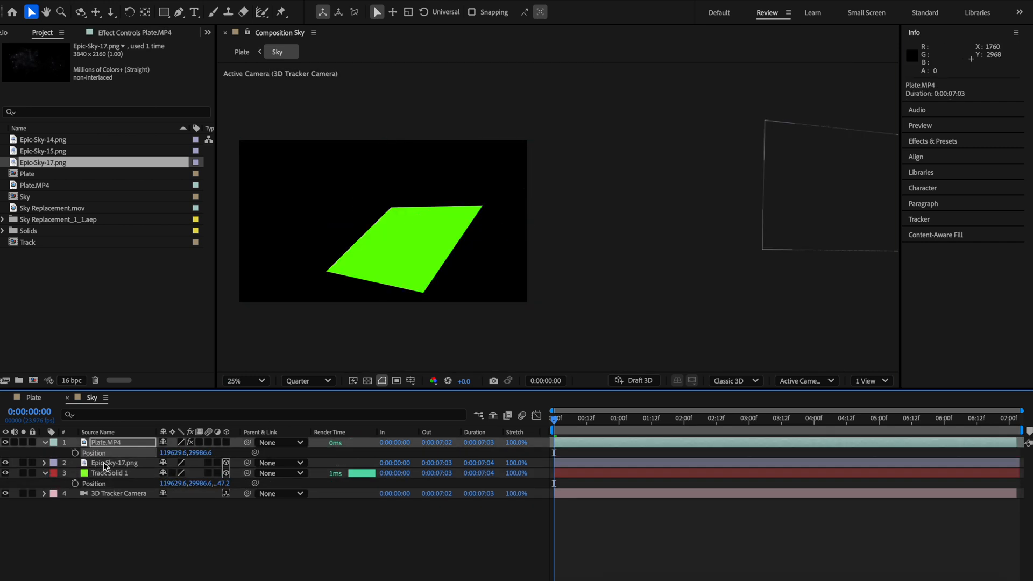
pyautogui.click(113, 463)
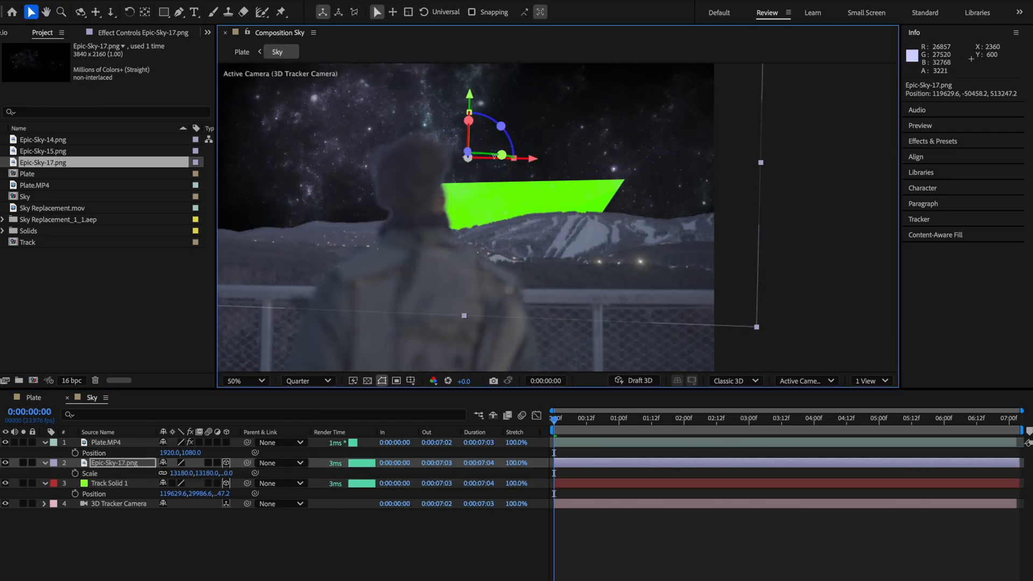
pyautogui.click(643, 417)
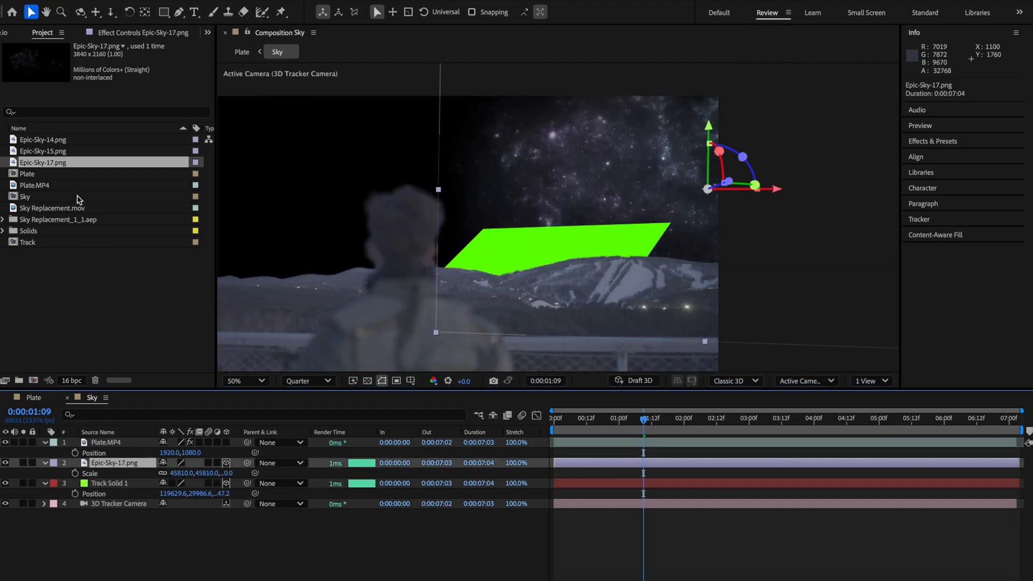
# Add the Epic-Sky-15 and Epic-Sky-14 nebula images as further sky layers
pyautogui.click(43, 150)
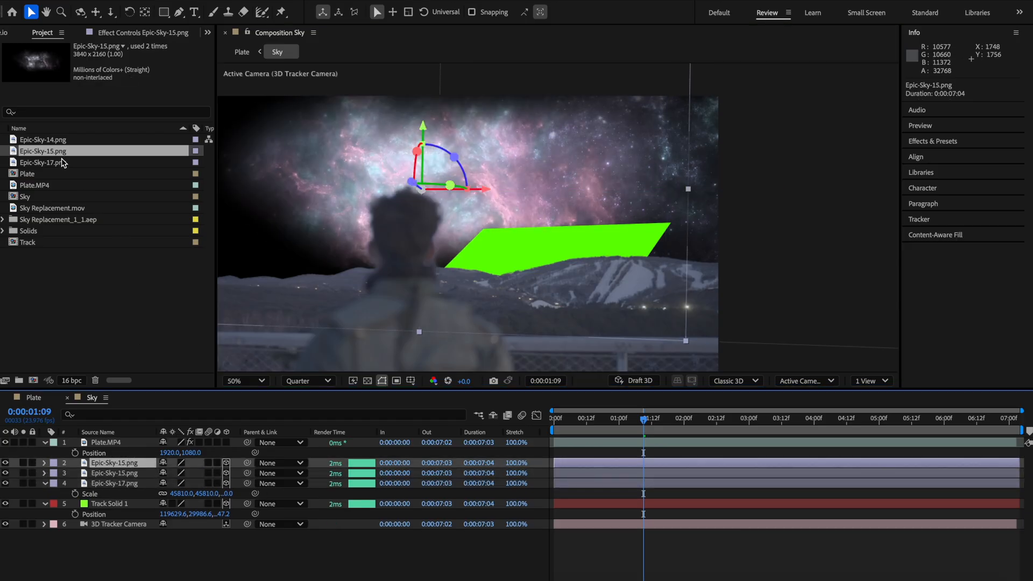
pyautogui.click(44, 162)
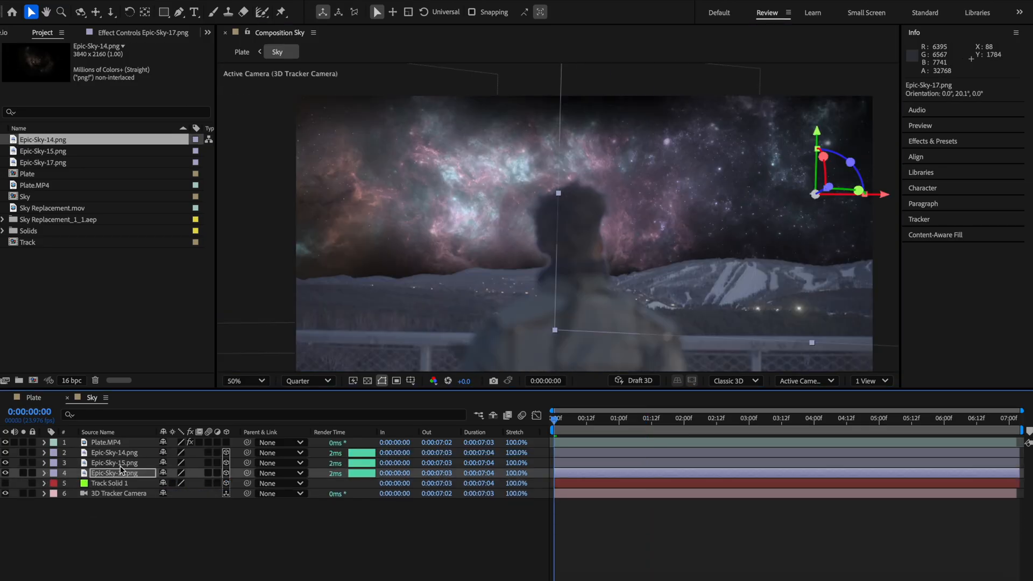
# Fill Plate.MP4 with black (000000) so the foreground becomes a silhouette, then preview
pyautogui.click(122, 341)
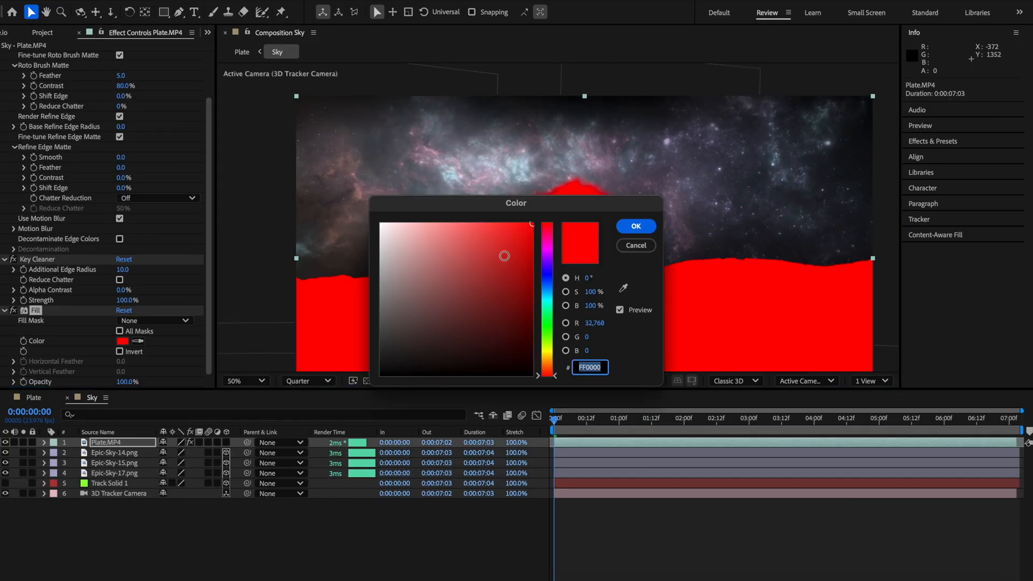
pyautogui.click(635, 226)
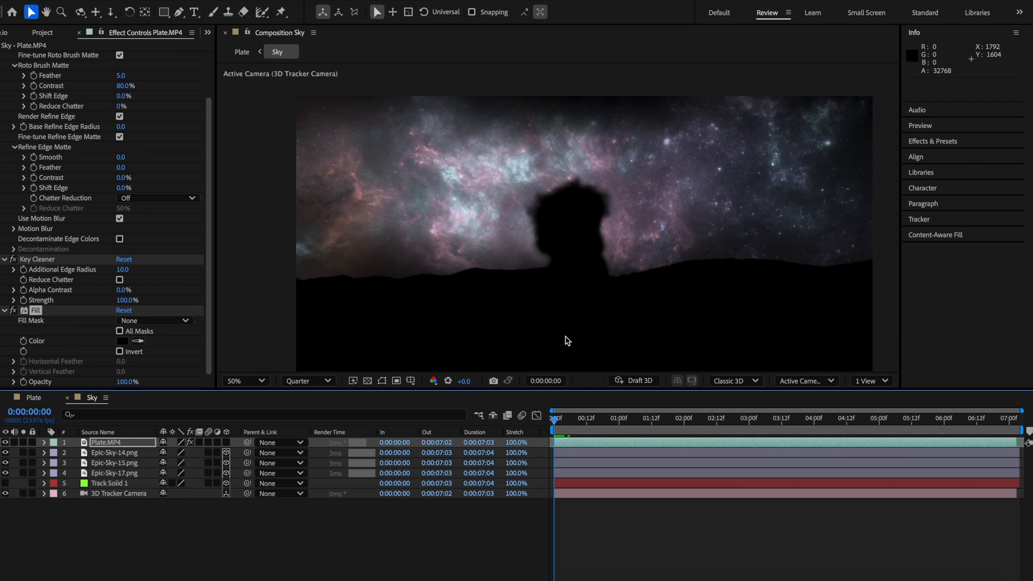
pyautogui.press('space')
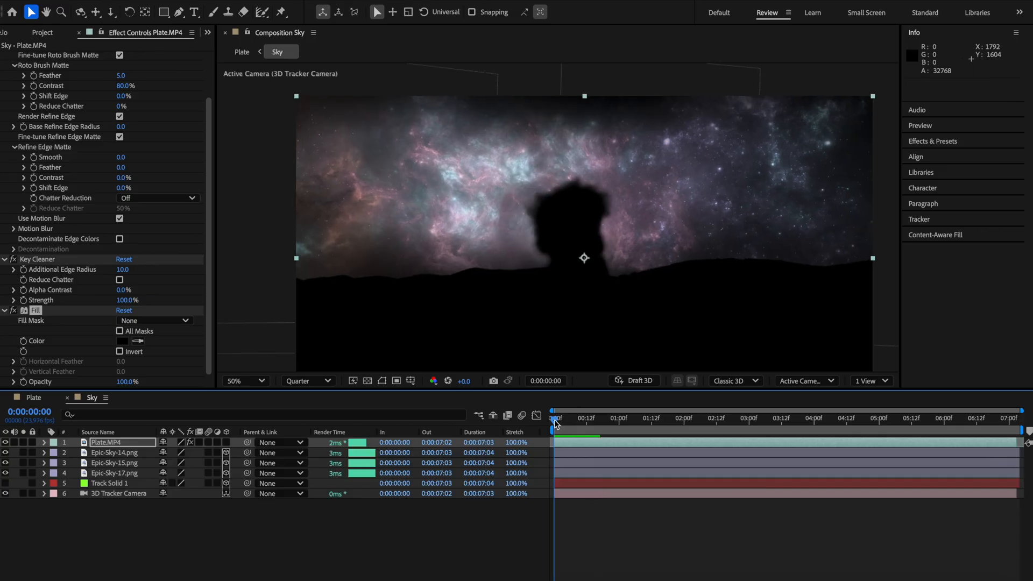
pyautogui.click(1009, 418)
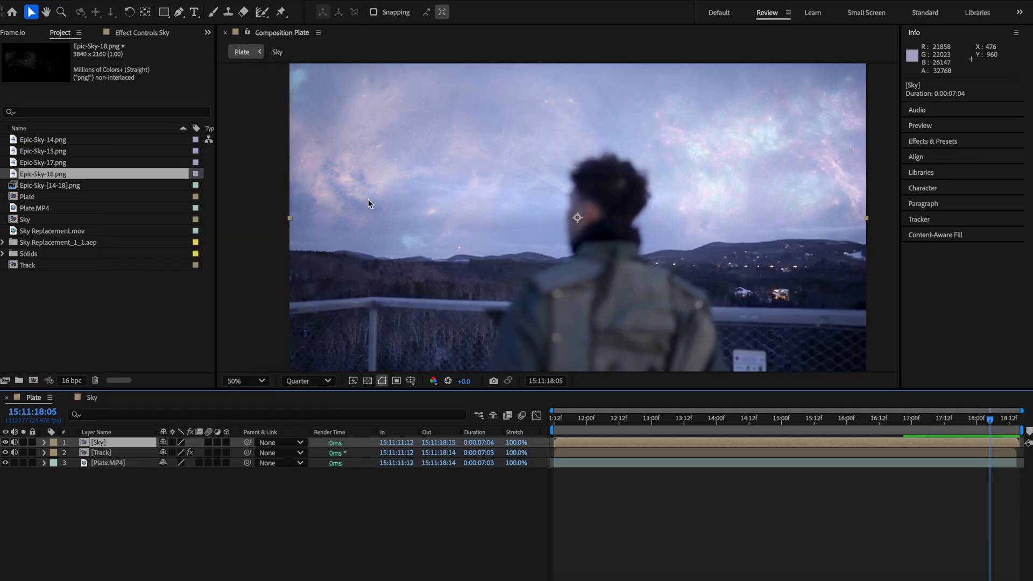
# Give the Sky layer Deep Glow with radius 1000 and threshold raised to 36%
pyautogui.click(102, 453)
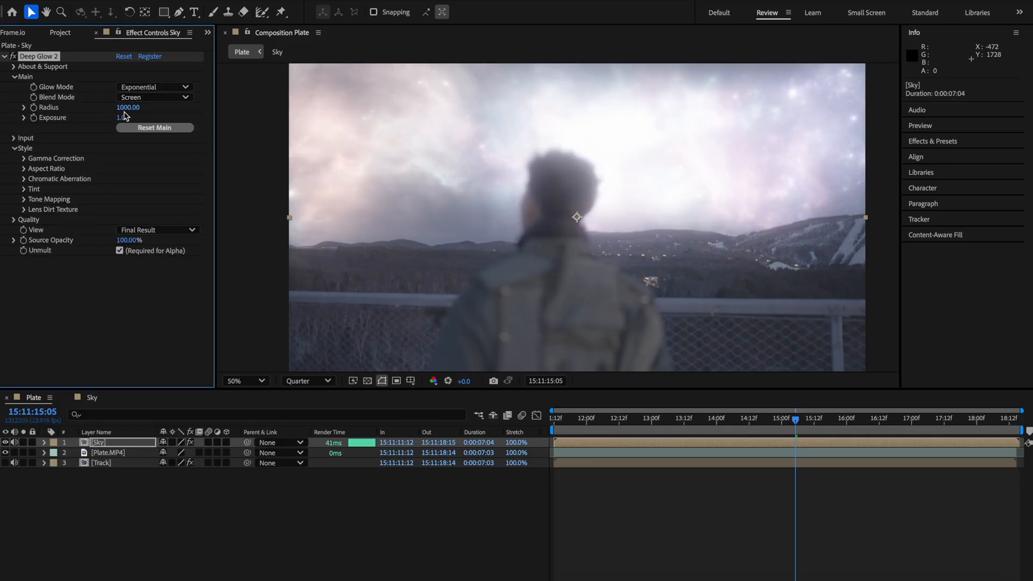
pyautogui.click(13, 137)
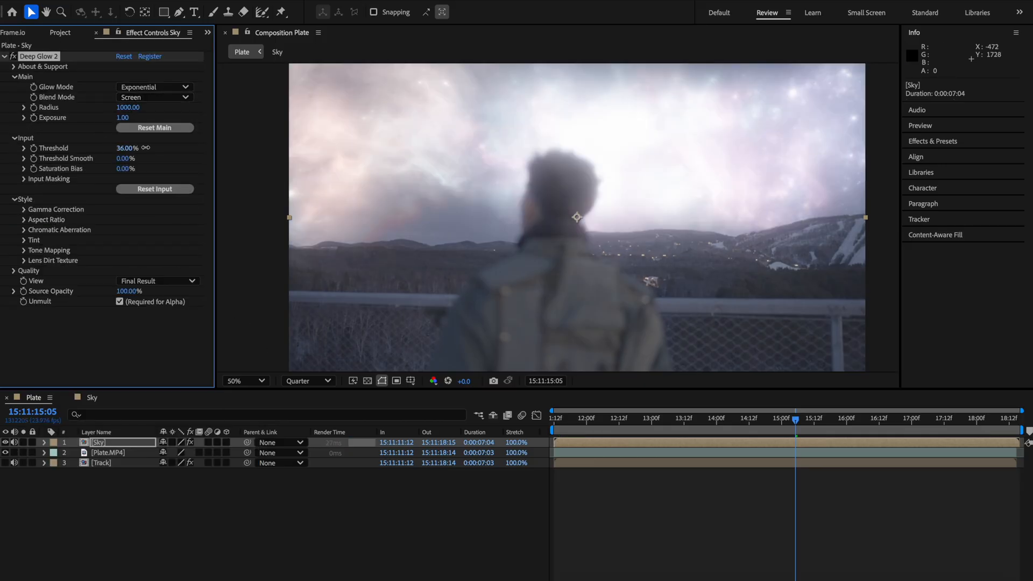
pyautogui.moveTo(128, 147); pyautogui.dragTo(158, 147)
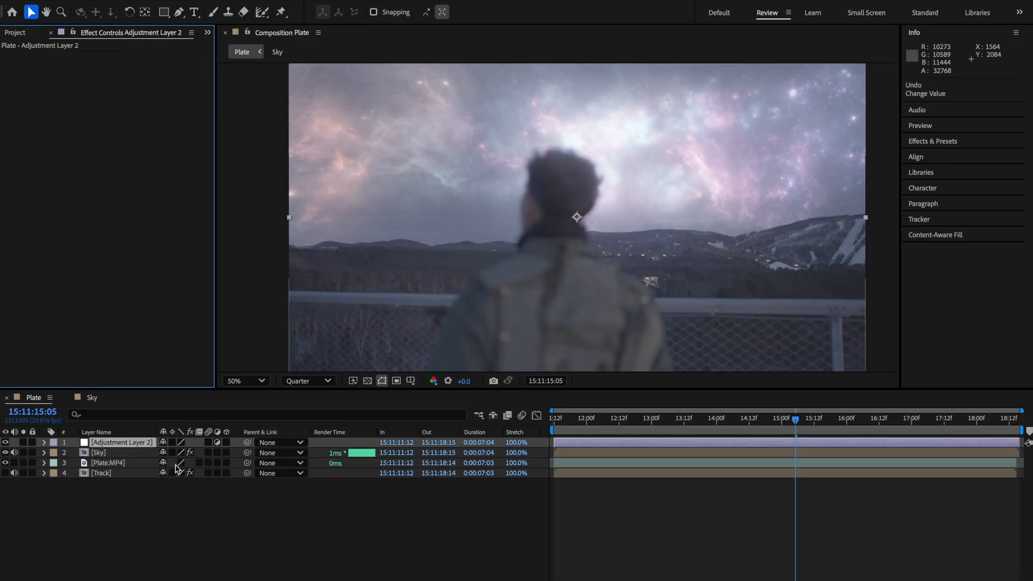
# Darken the whole shot with Levels on the adjustment layer, gamma about 0.49
pyautogui.click(121, 442)
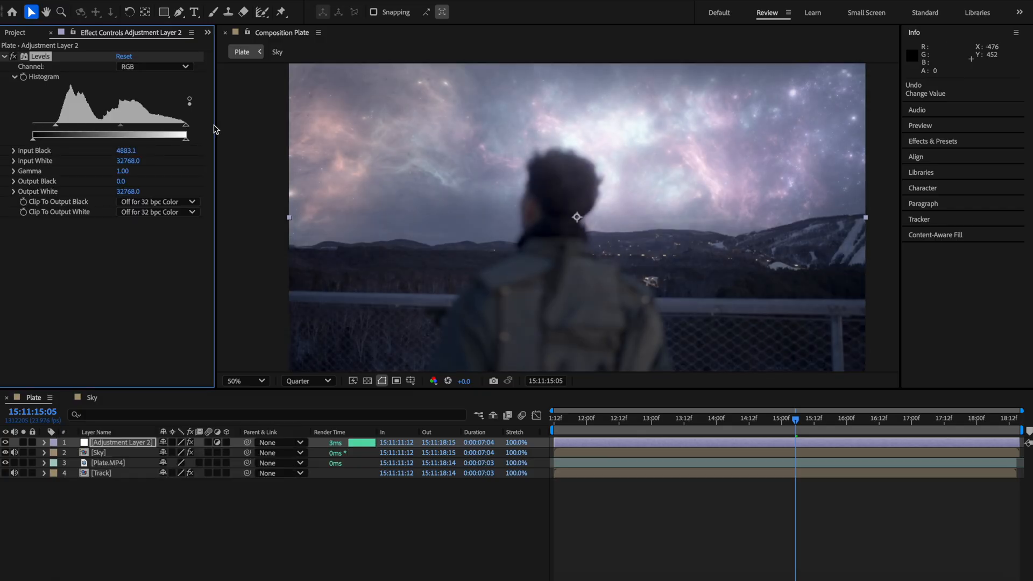
pyautogui.moveTo(130, 126); pyautogui.dragTo(148, 126)
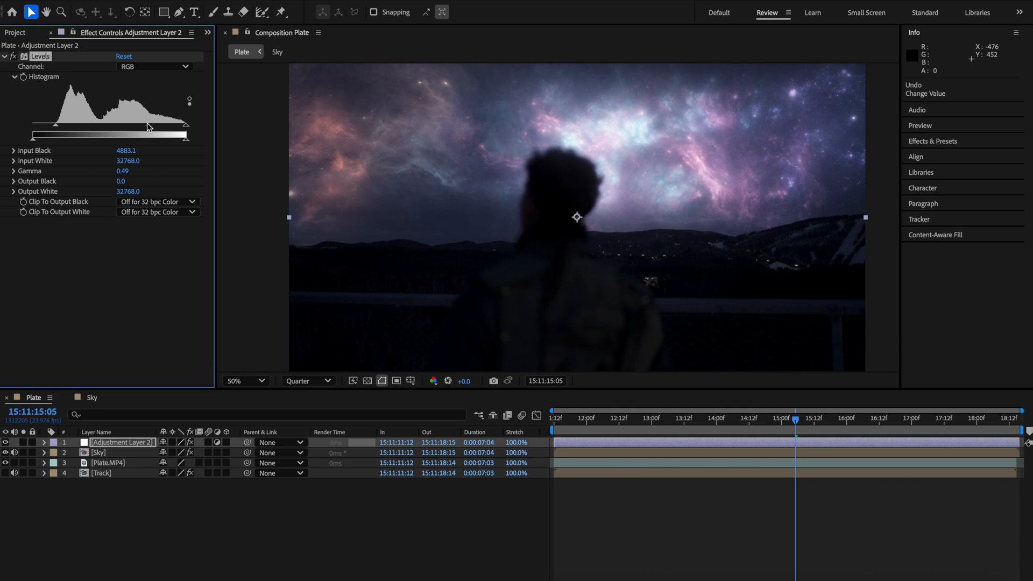
pyautogui.moveTo(161, 126); pyautogui.dragTo(153, 125)
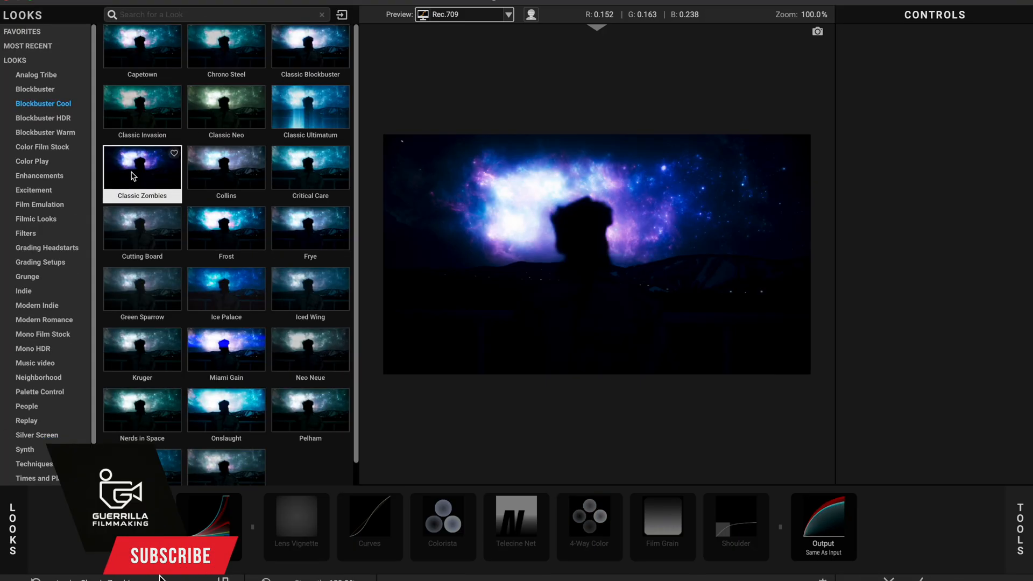
# Browse the Looks tools drawer for Optical Diffusion and Mojo II
pyautogui.click(1020, 527)
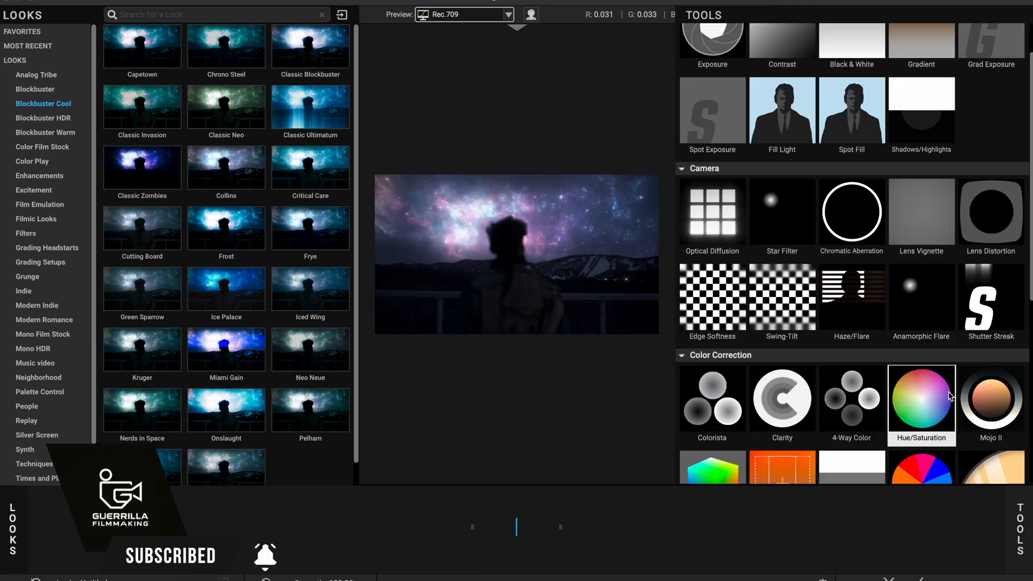
pyautogui.scroll(3)
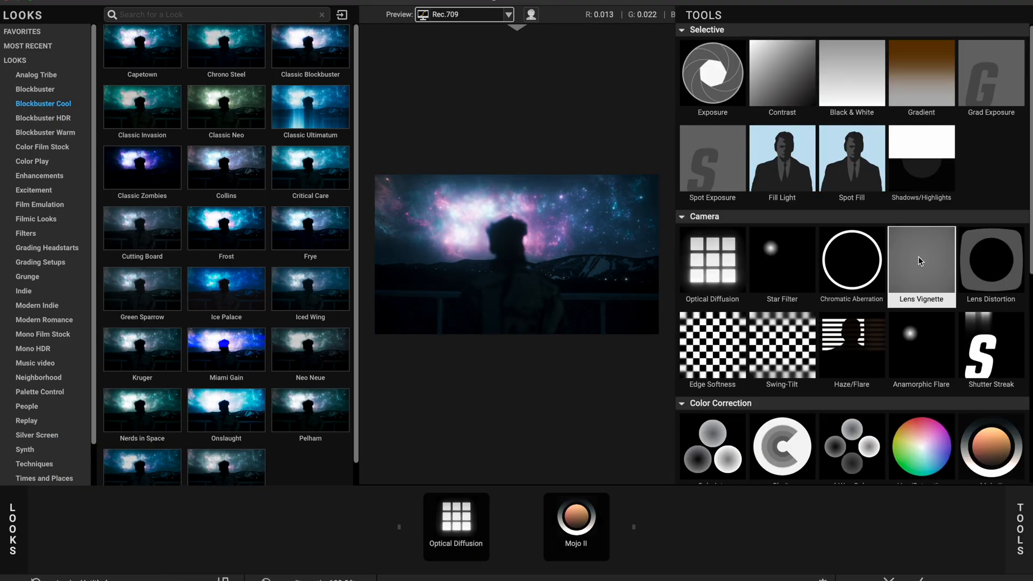